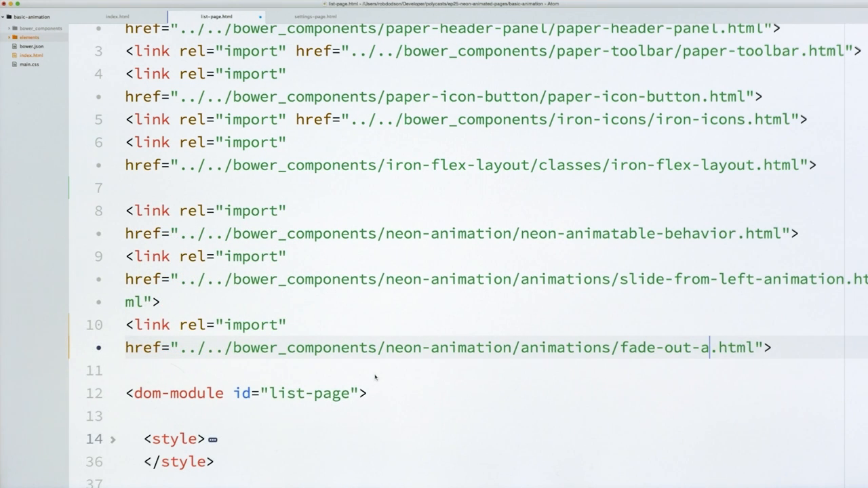
pyautogui.write('nimation')
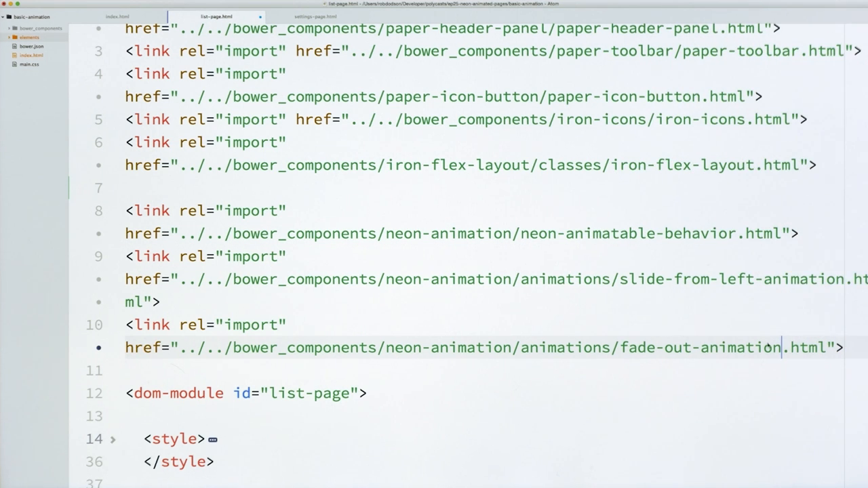
pyautogui.moveTo(743, 271)
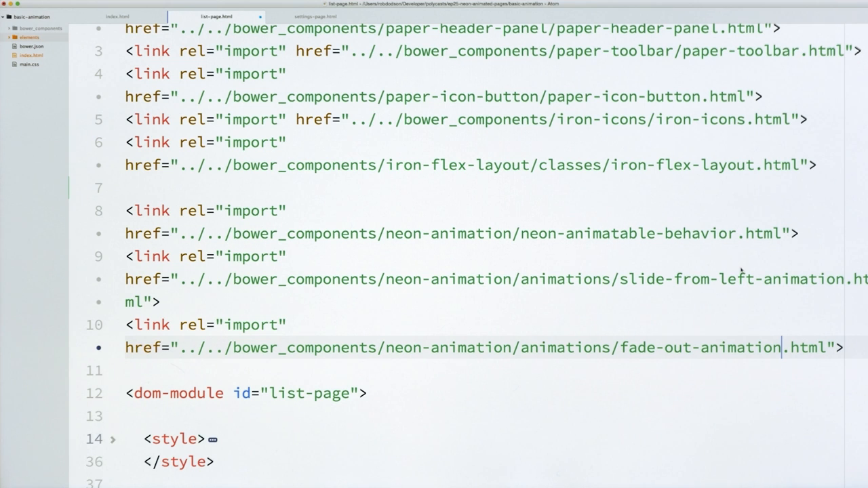